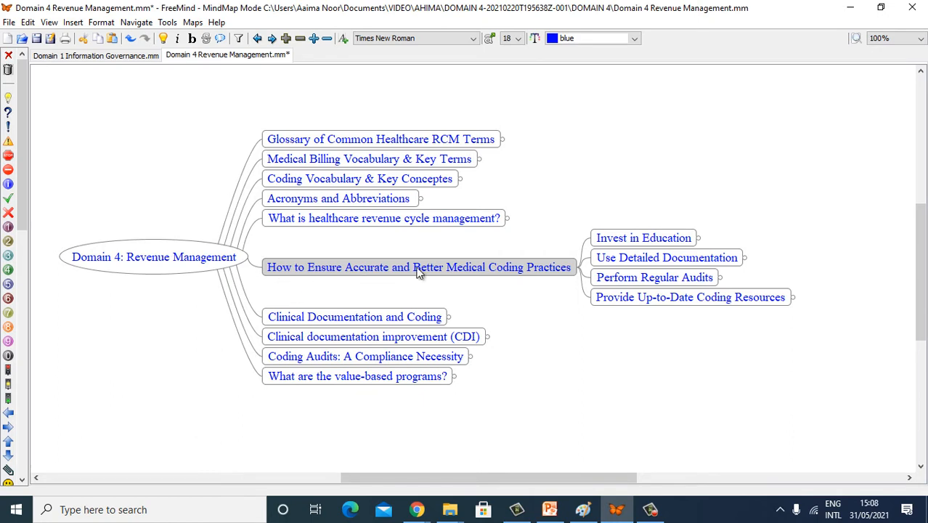
mouse_move(516, 304)
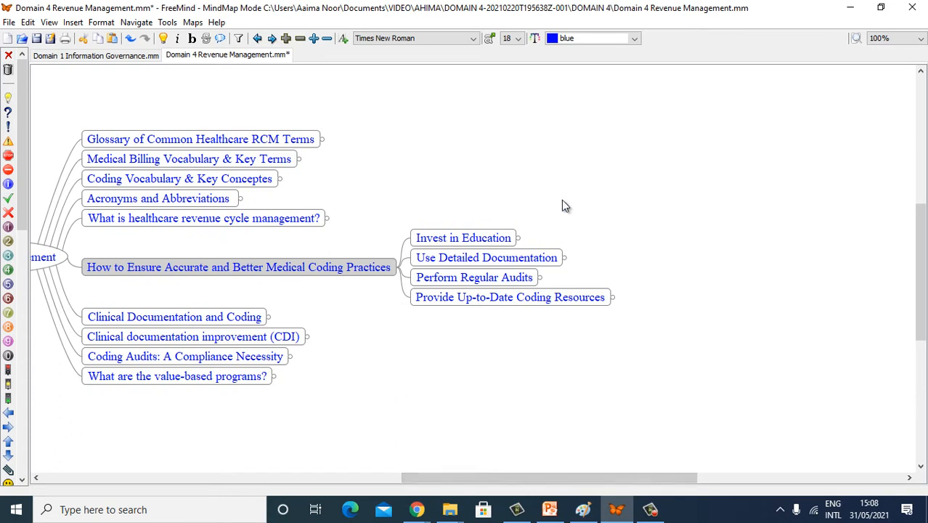
mouse_move(618, 262)
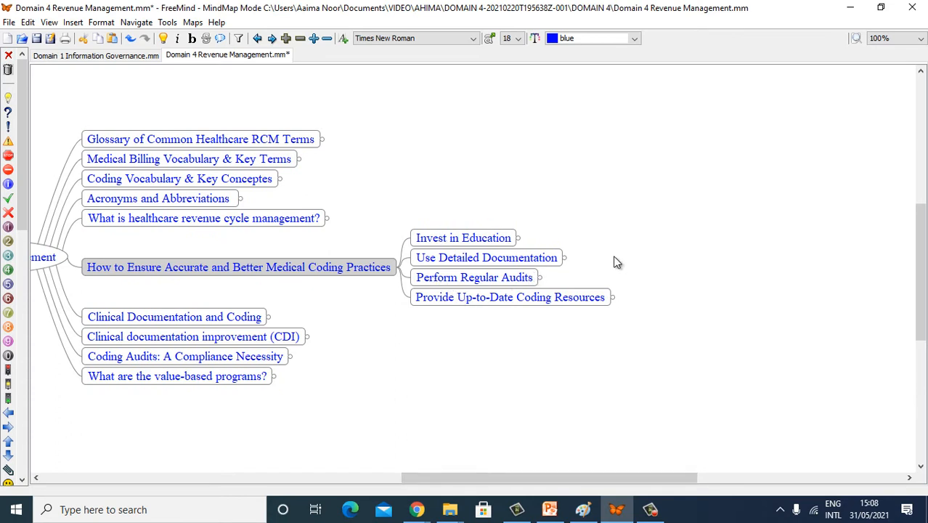
mouse_move(510, 333)
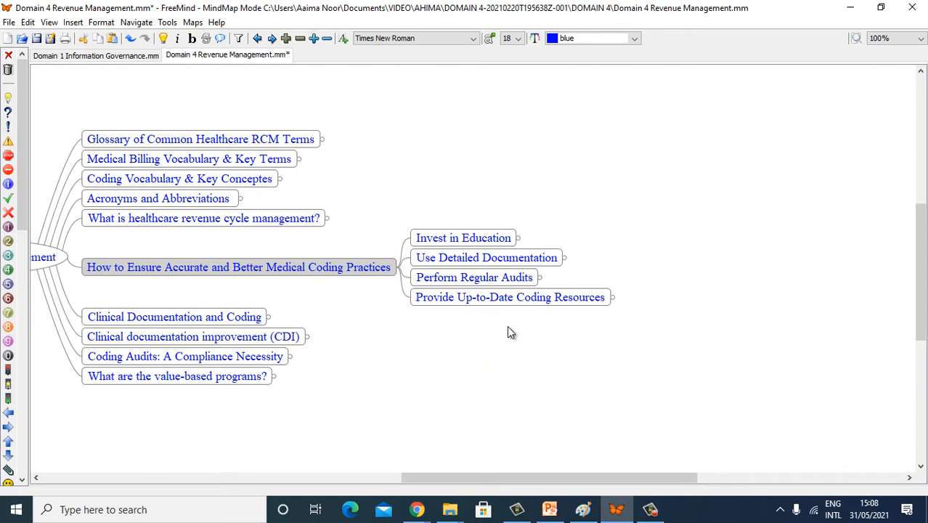
mouse_move(530, 326)
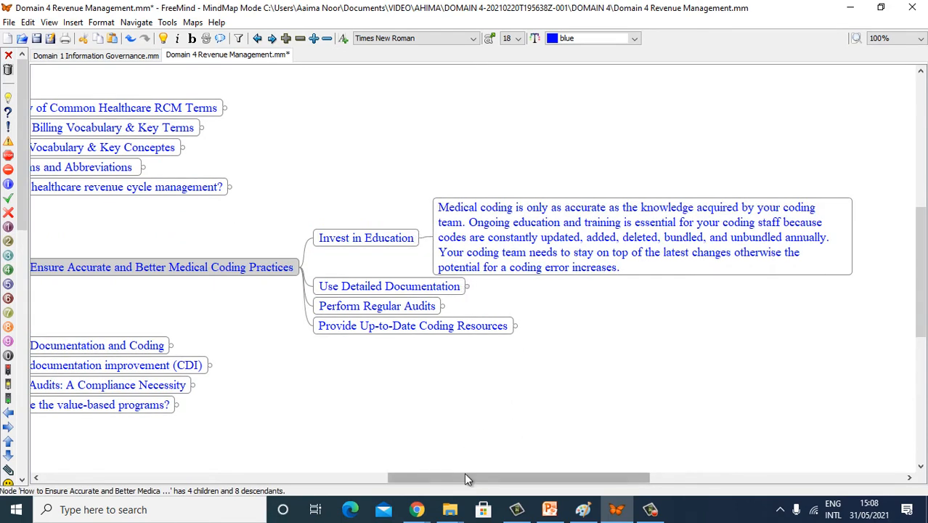
- Expand 'Use Detailed Documentation' to reveal its note paragraph
scroll(left, 3)
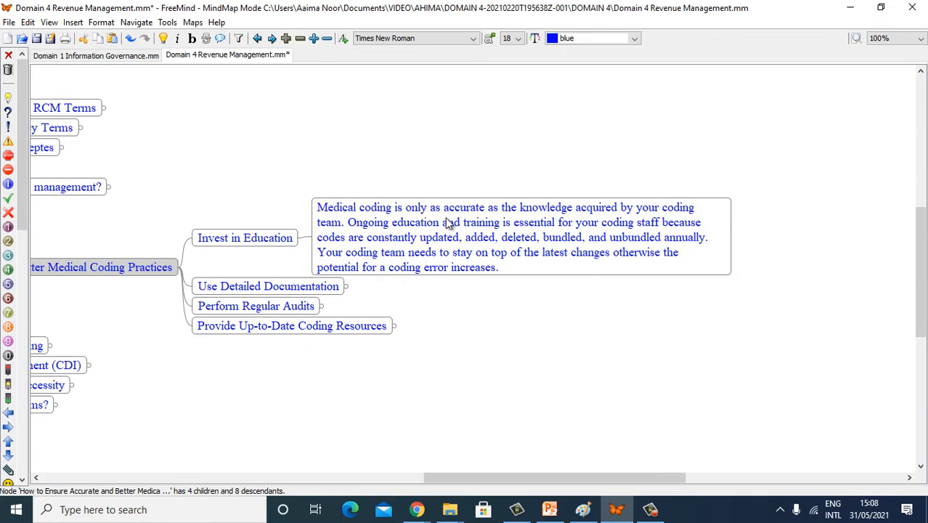
mouse_move(661, 221)
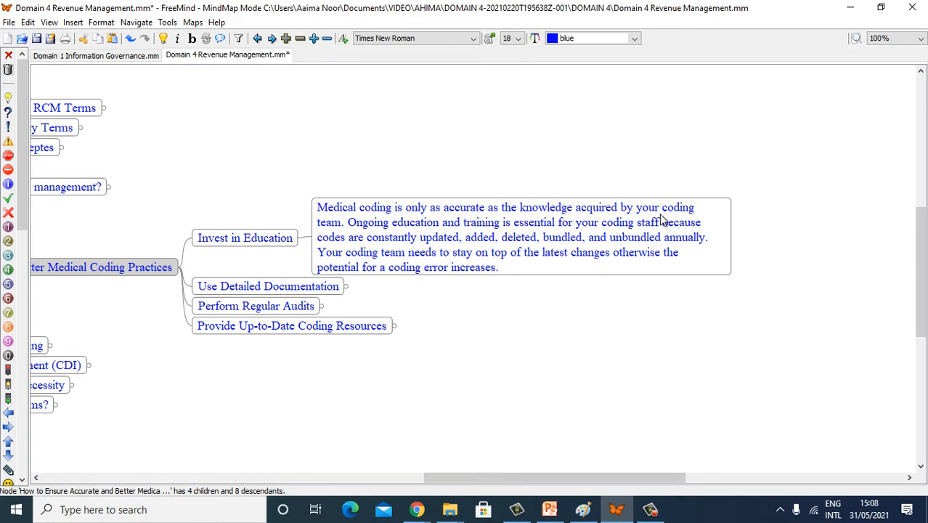
mouse_move(409, 241)
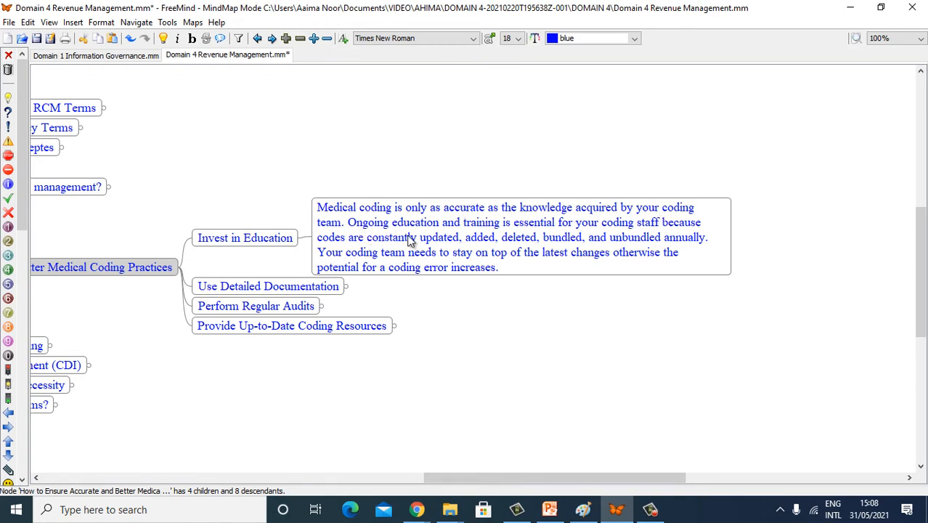
mouse_move(535, 239)
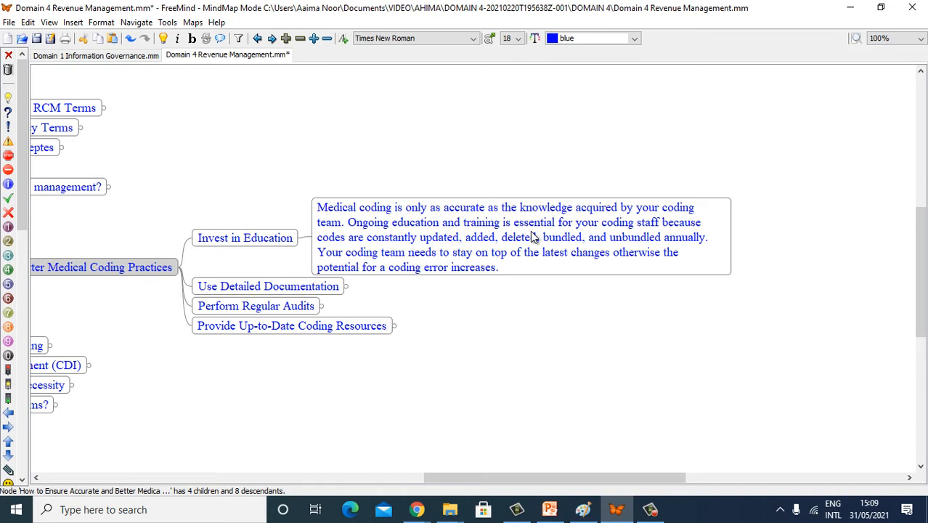
mouse_move(349, 246)
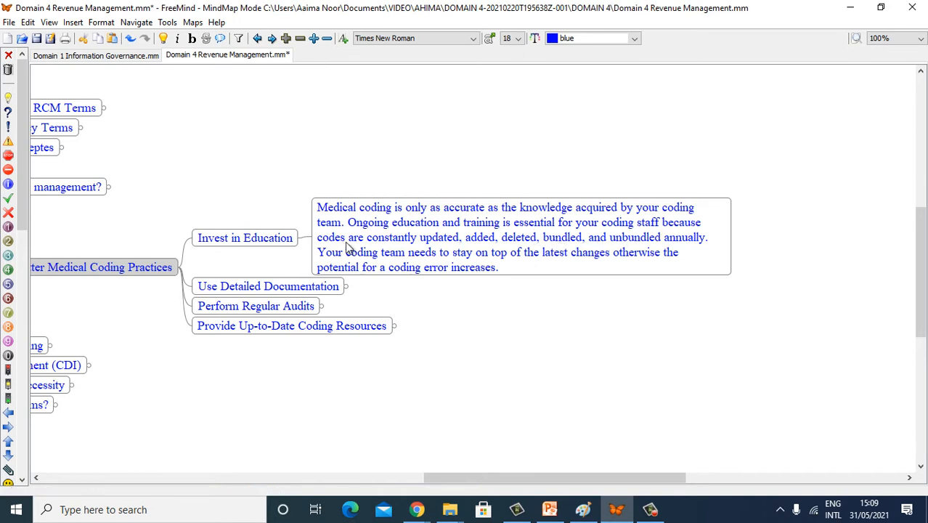
mouse_move(433, 253)
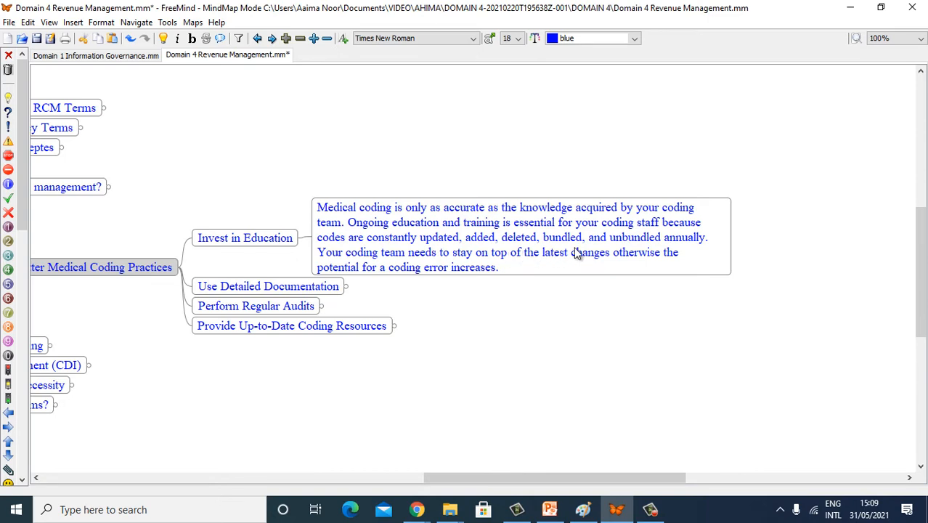
mouse_move(372, 272)
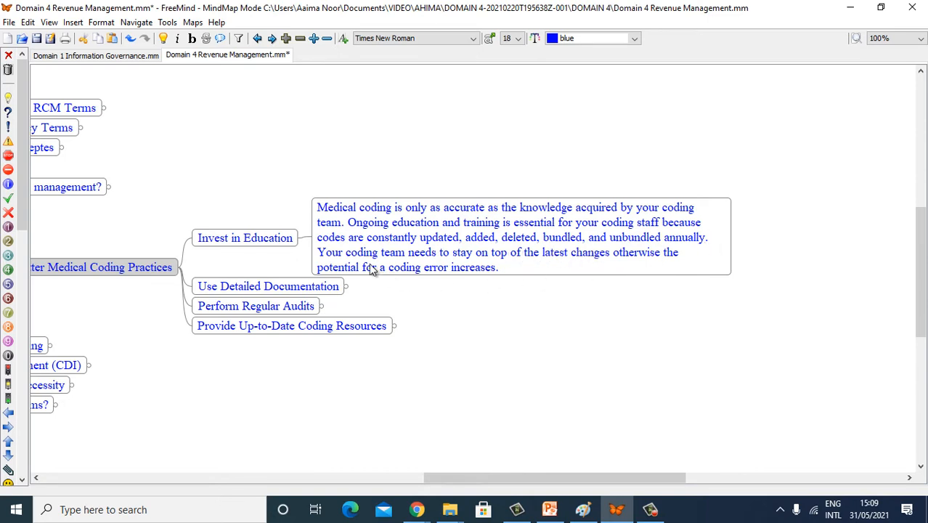
mouse_move(525, 268)
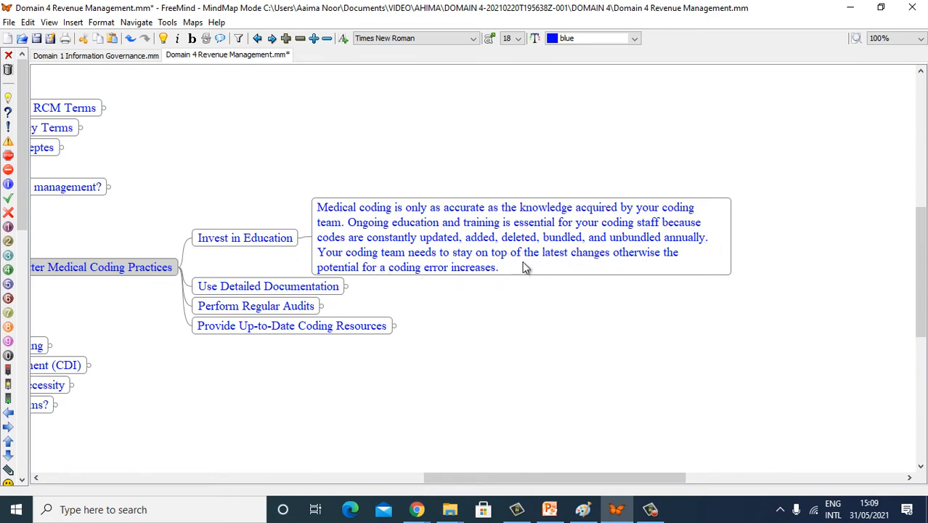
mouse_move(564, 276)
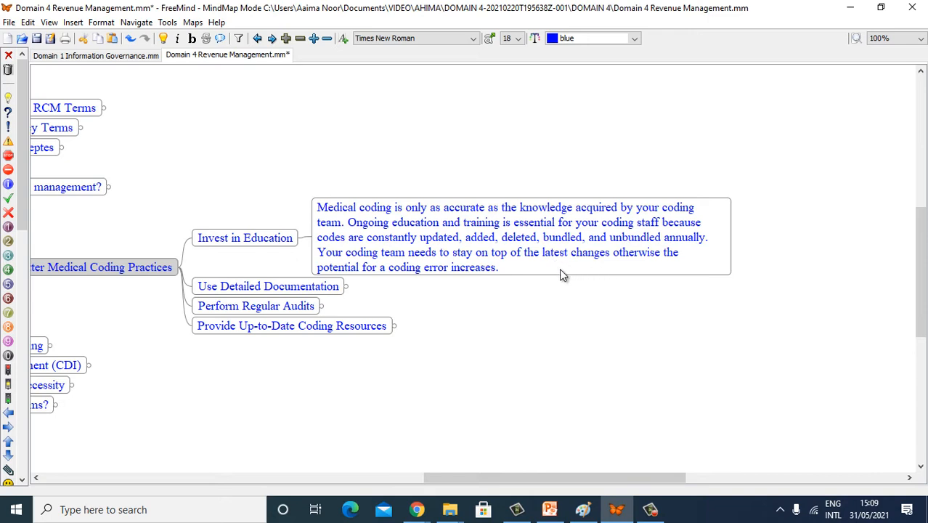
mouse_move(399, 281)
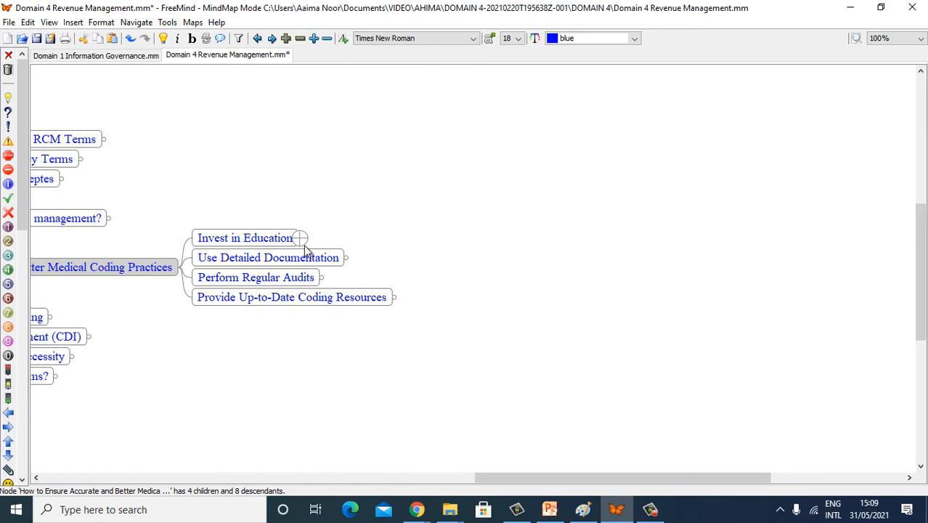
mouse_move(345, 258)
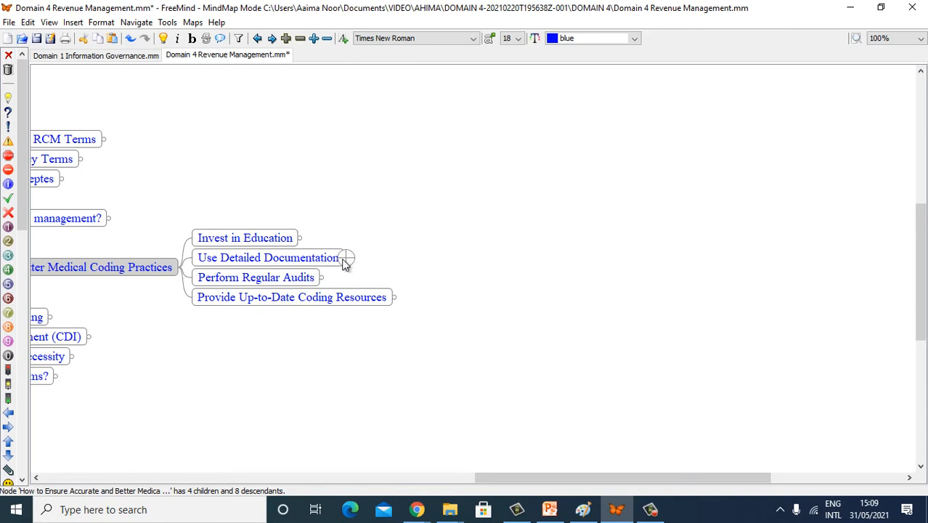
click(345, 258)
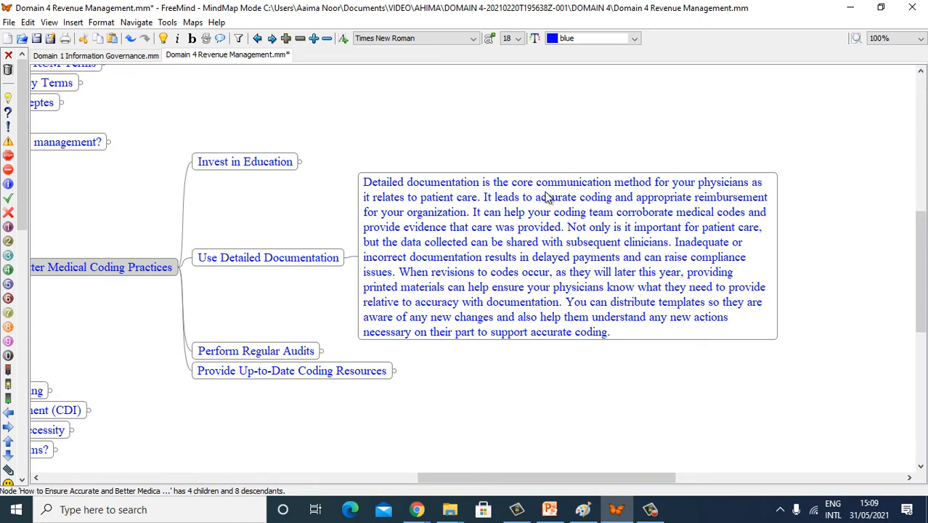
mouse_move(634, 216)
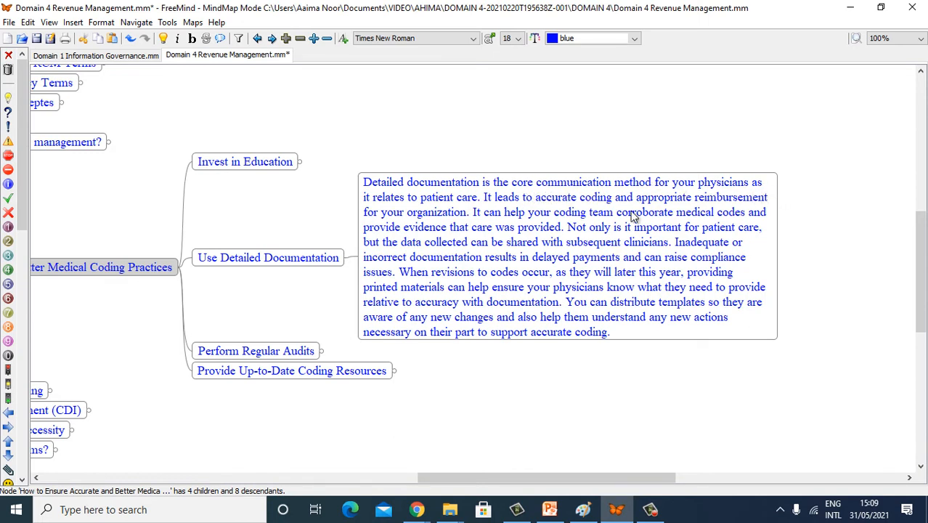
mouse_move(465, 200)
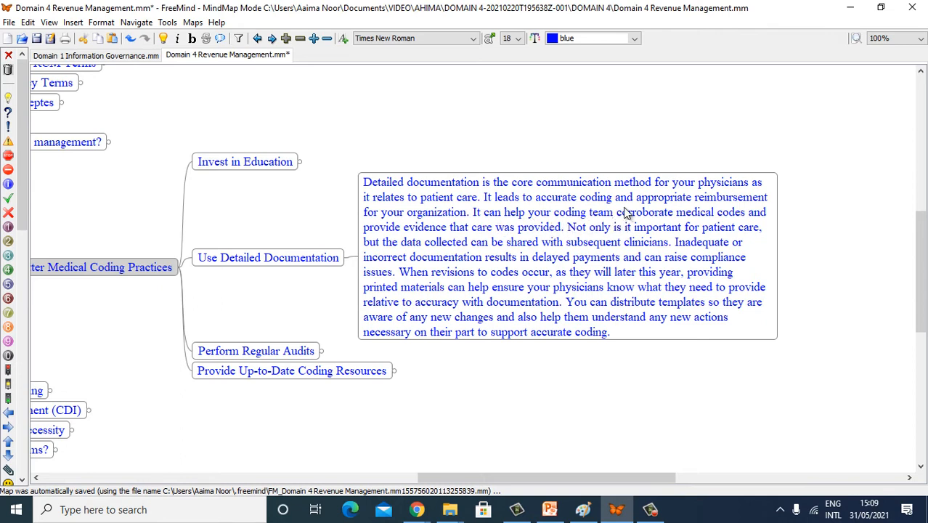
mouse_move(741, 224)
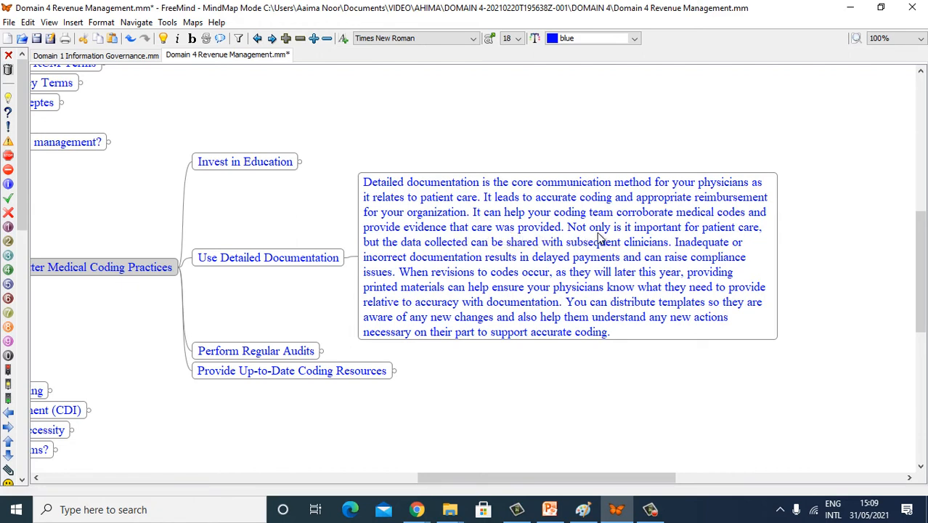
mouse_move(748, 244)
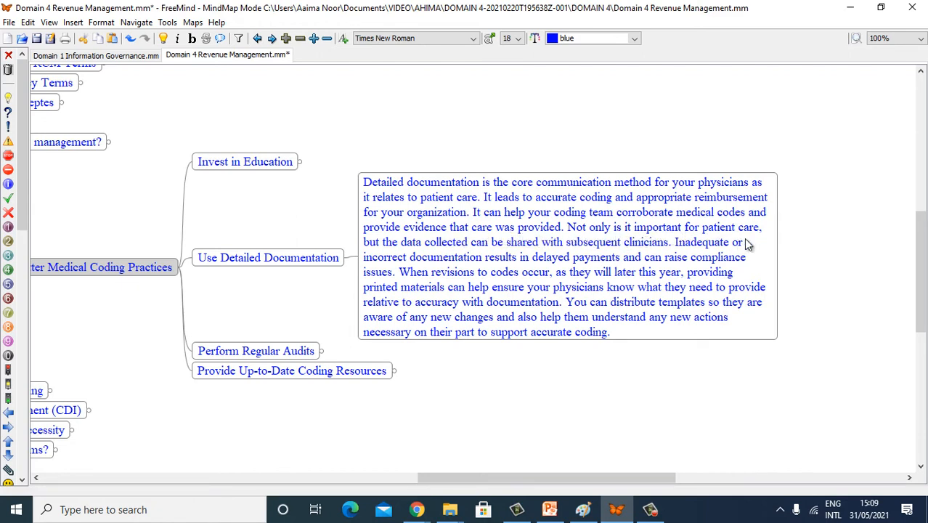
mouse_move(483, 259)
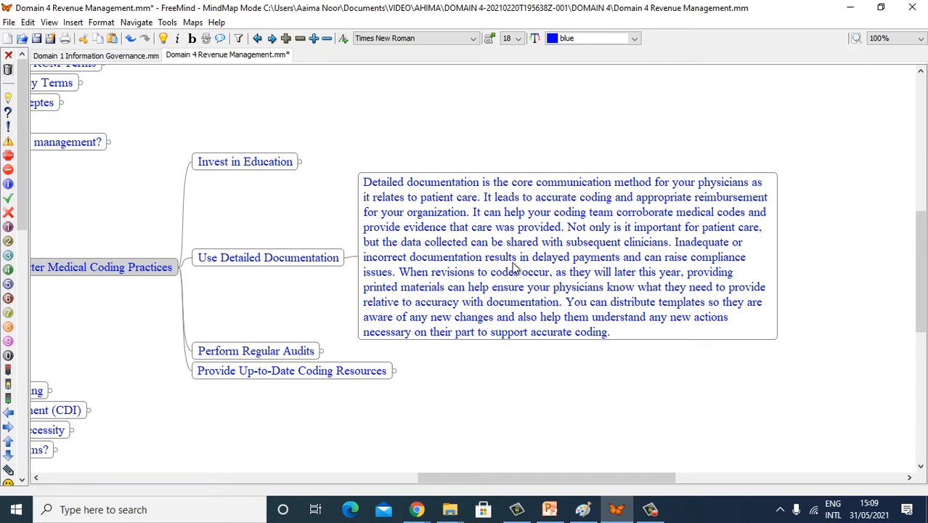
mouse_move(628, 263)
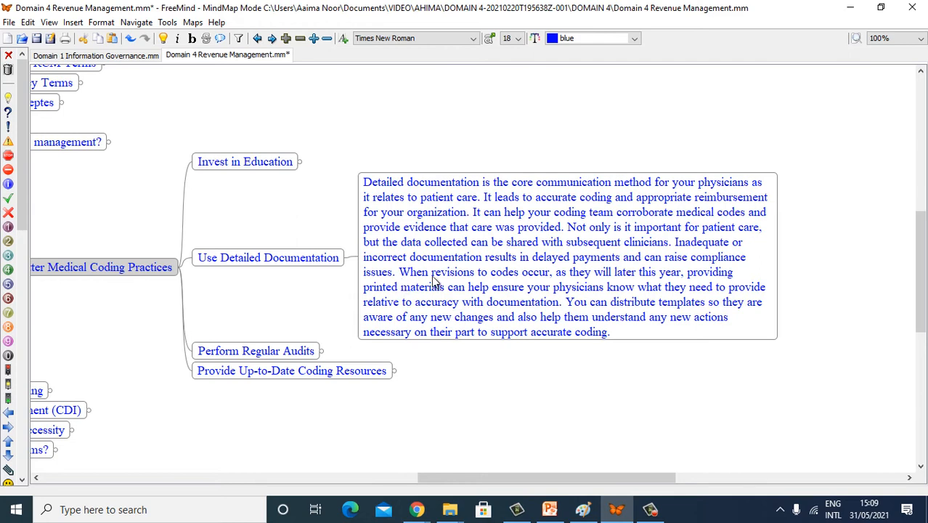
mouse_move(509, 285)
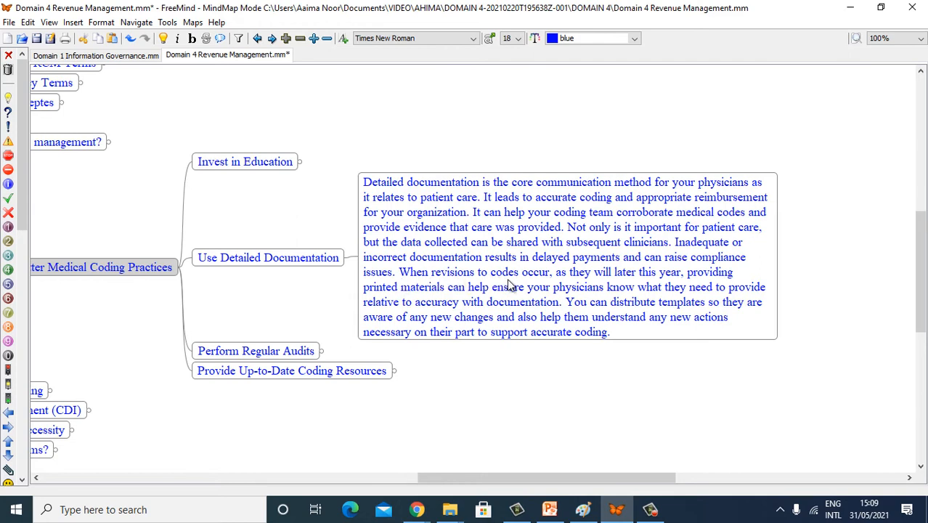
mouse_move(623, 283)
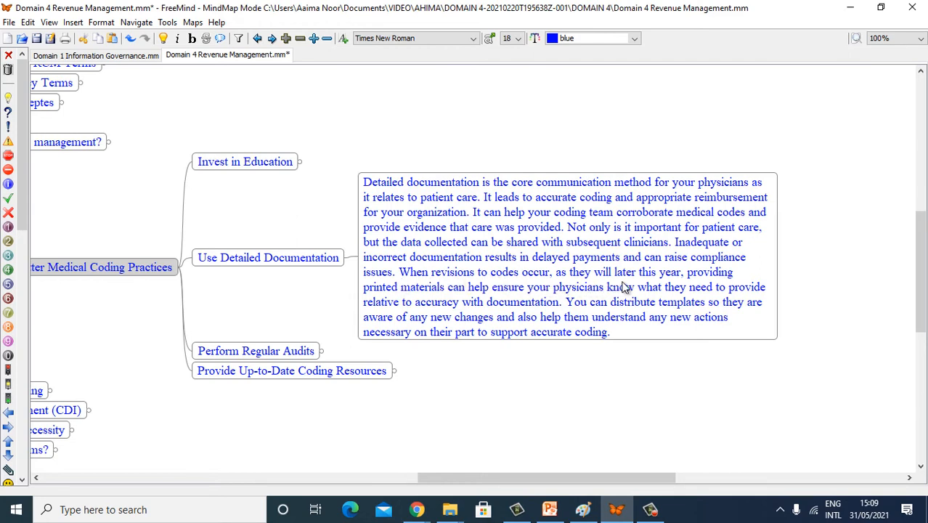
mouse_move(442, 305)
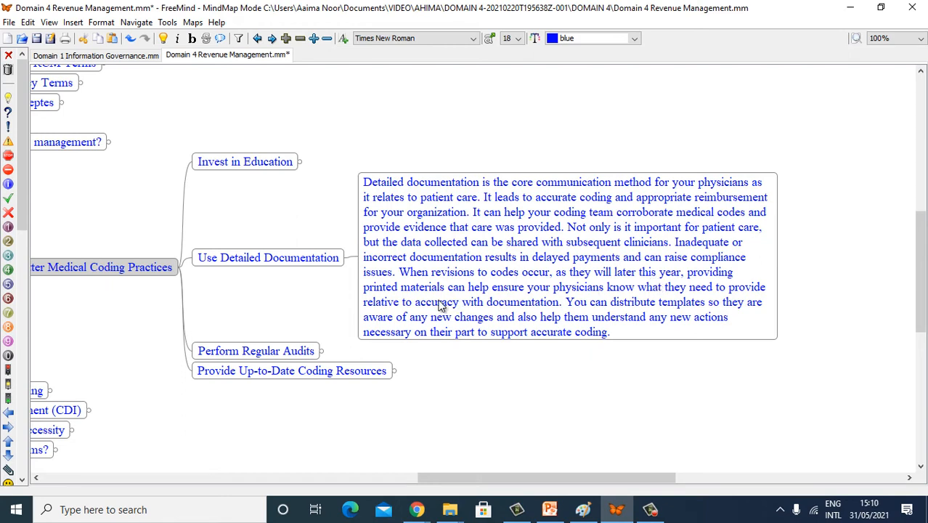
mouse_move(508, 305)
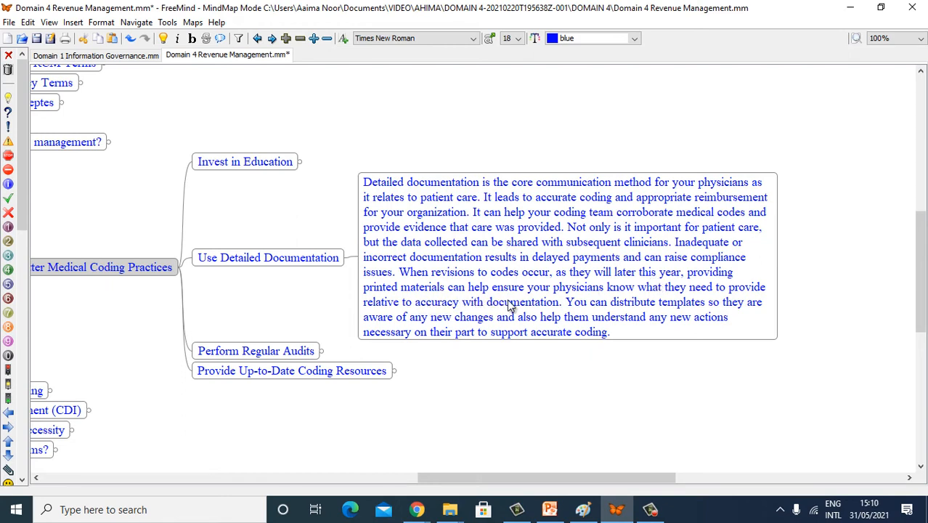
mouse_move(667, 304)
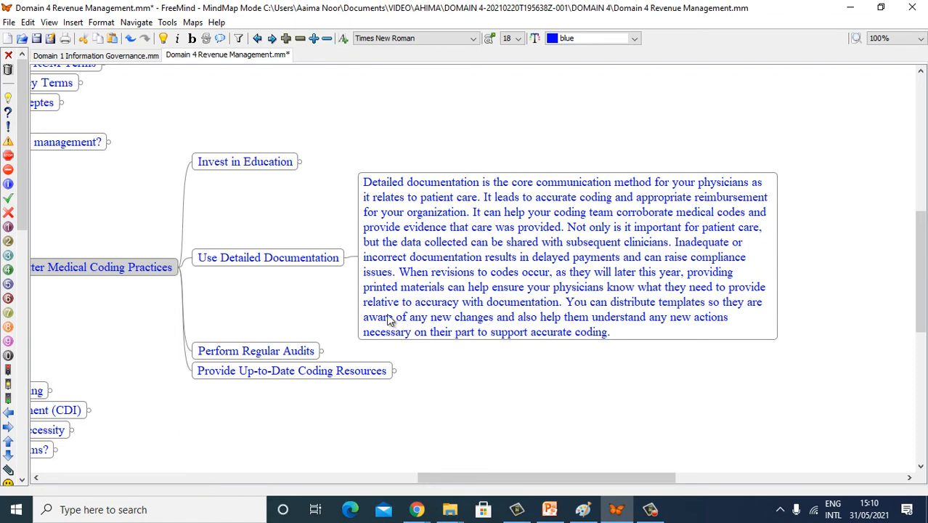
mouse_move(436, 318)
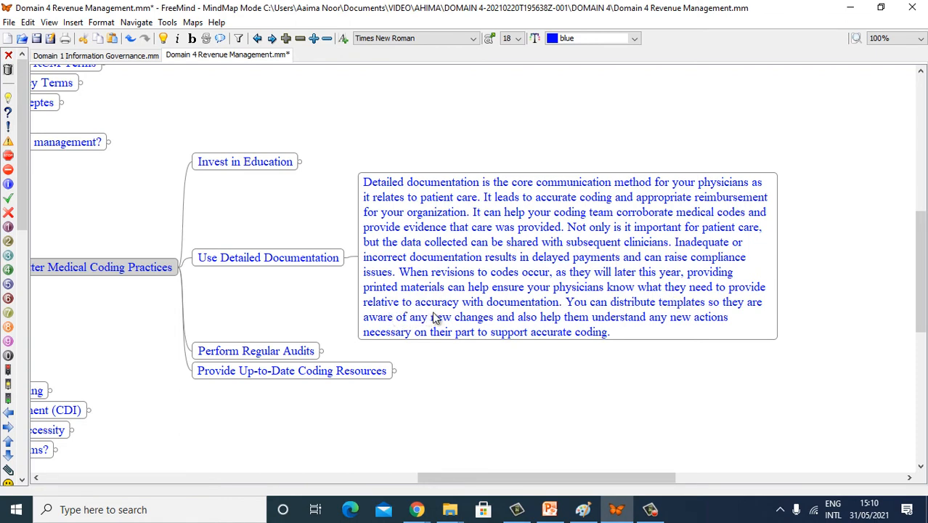
mouse_move(596, 308)
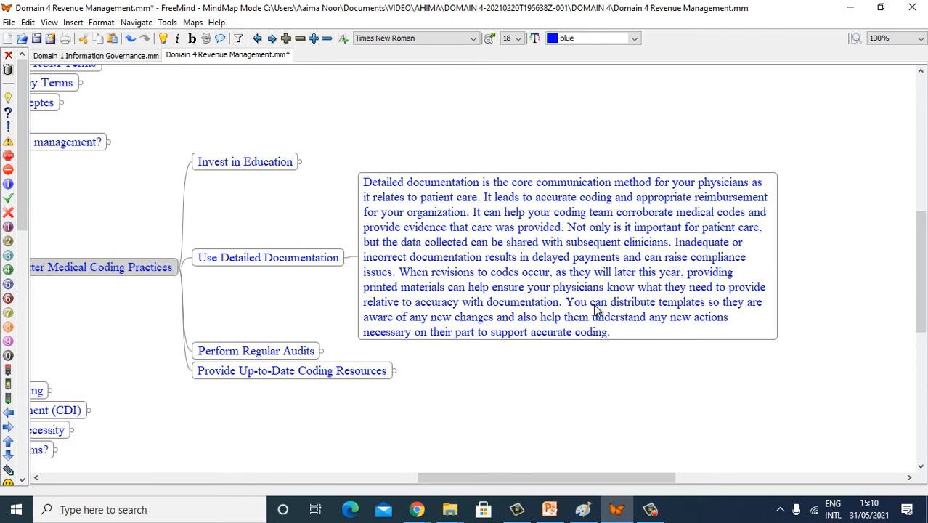
mouse_move(559, 327)
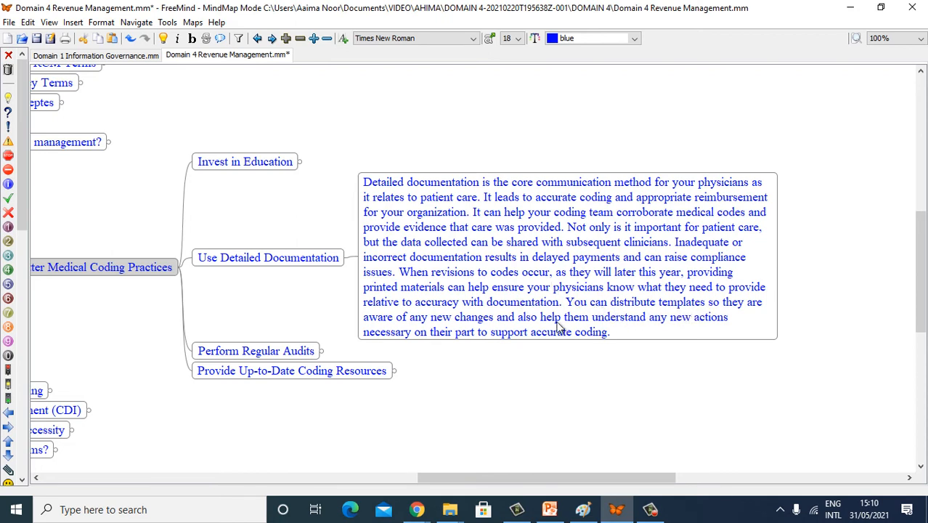
mouse_move(509, 328)
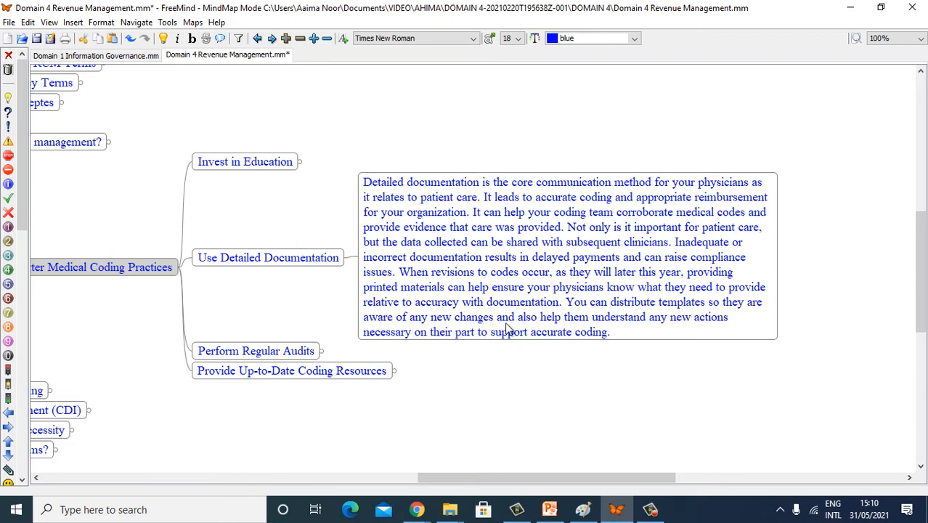
mouse_move(667, 329)
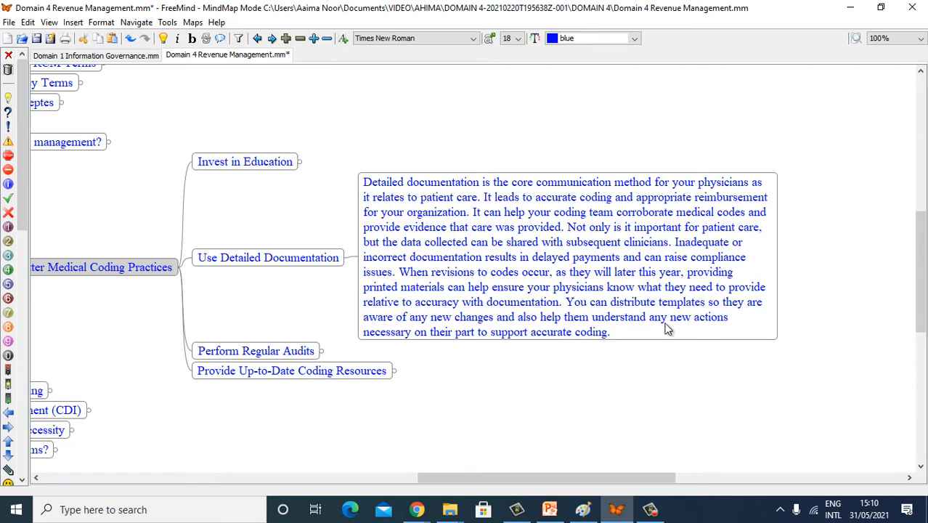
mouse_move(445, 360)
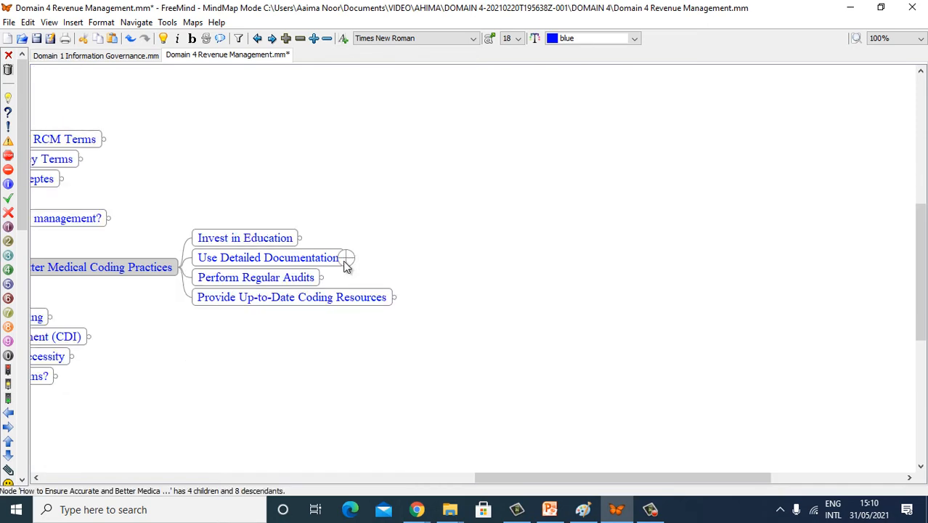
mouse_move(323, 279)
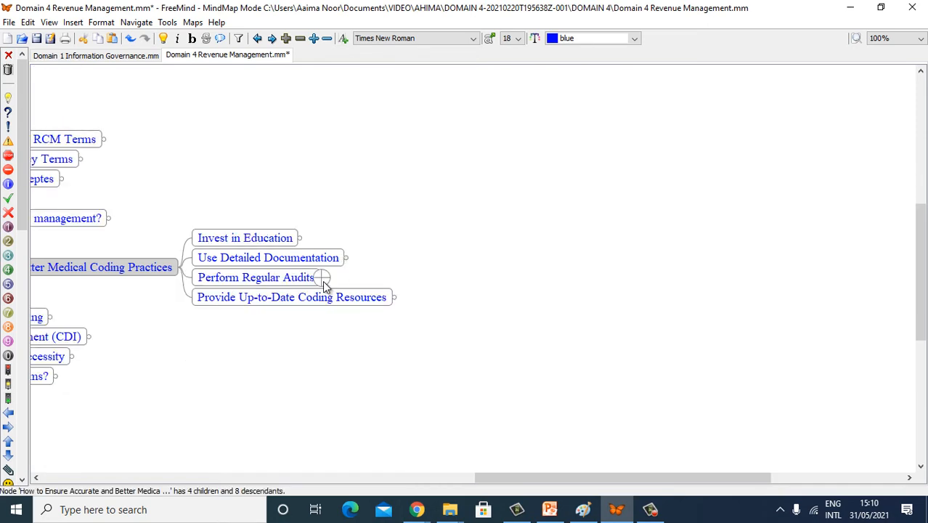
- Expand 'Perform Regular Audits' to reveal its note on scheduling audits
click(319, 276)
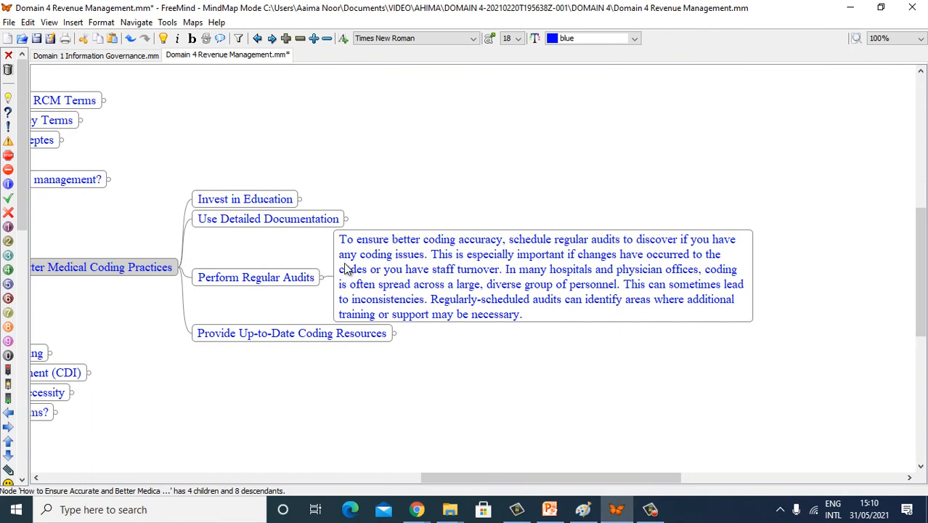
mouse_move(458, 255)
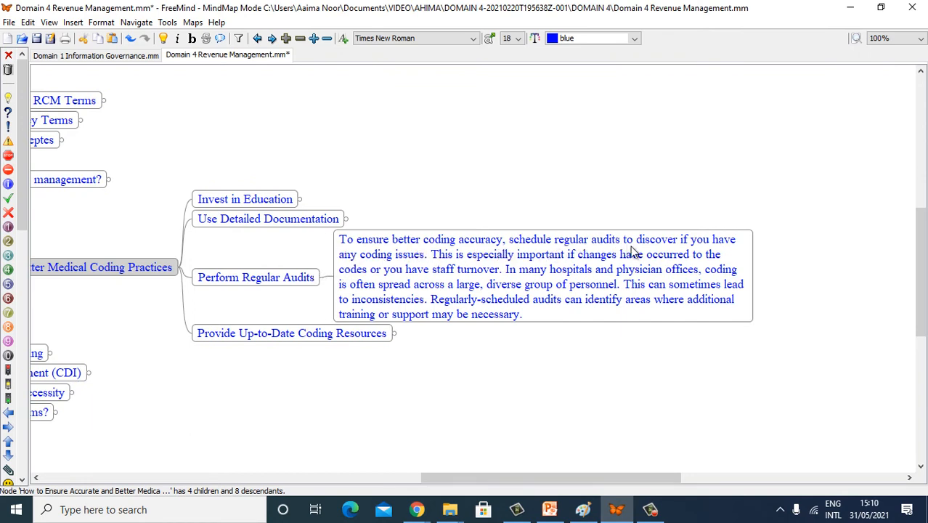
mouse_move(427, 272)
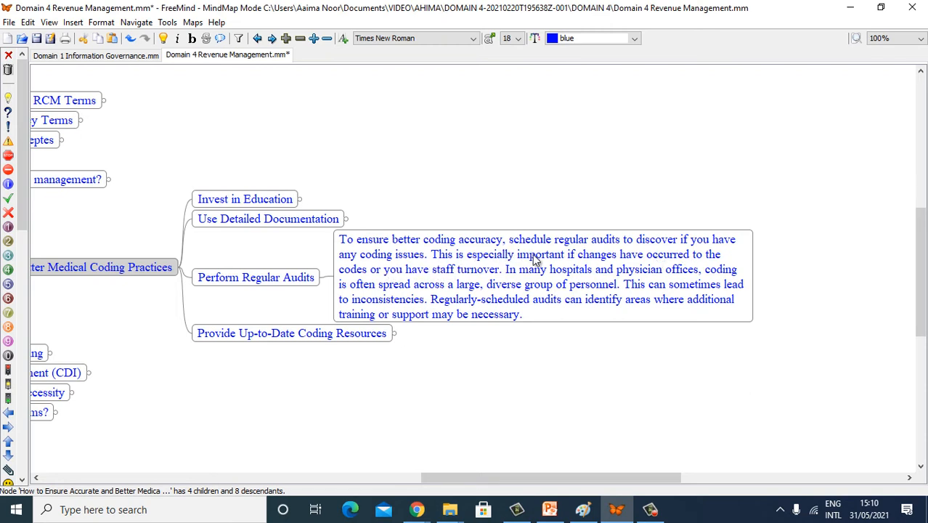
mouse_move(424, 299)
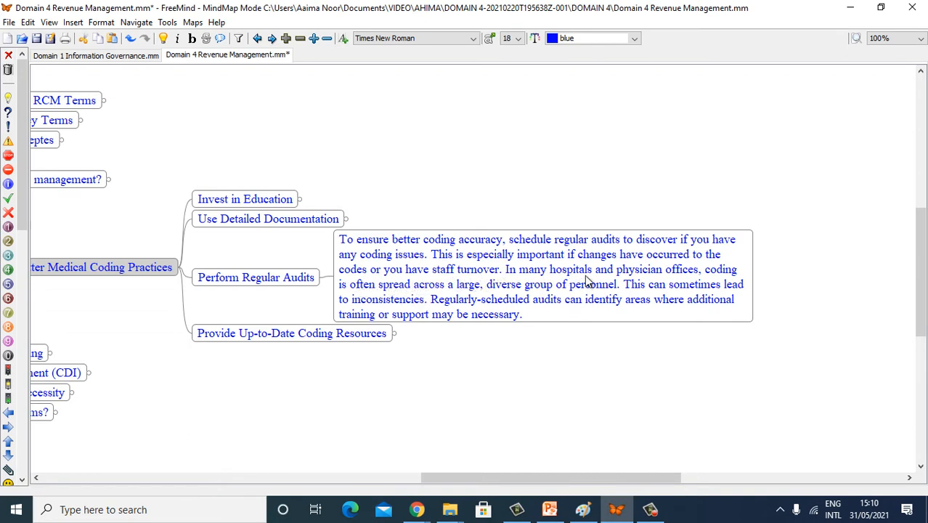
mouse_move(705, 285)
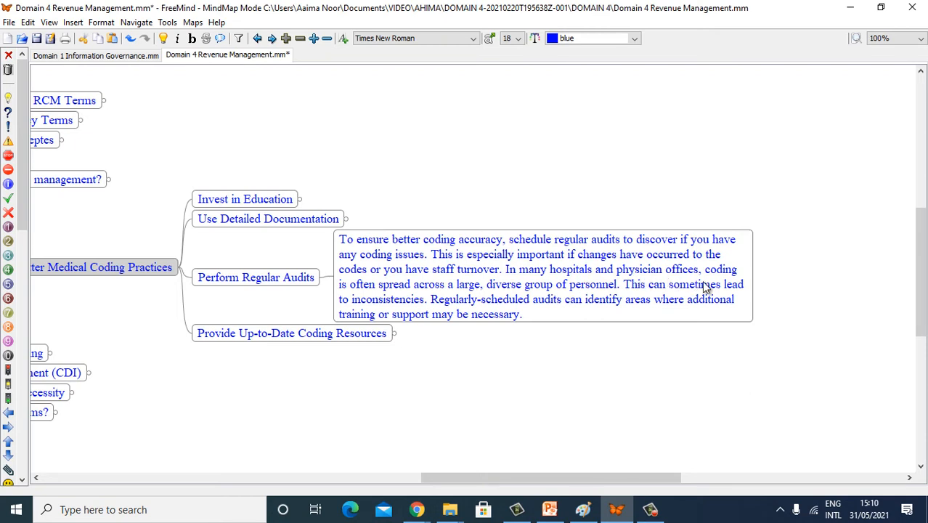
mouse_move(404, 305)
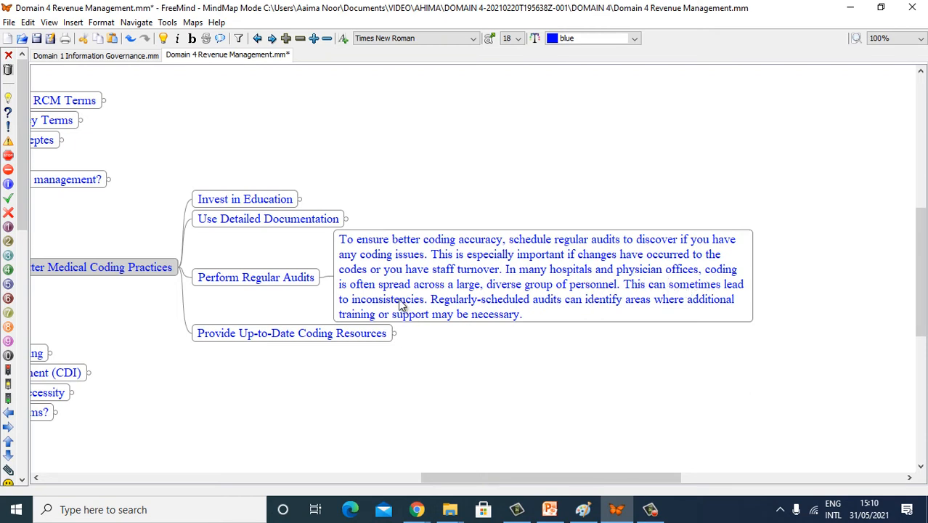
mouse_move(511, 294)
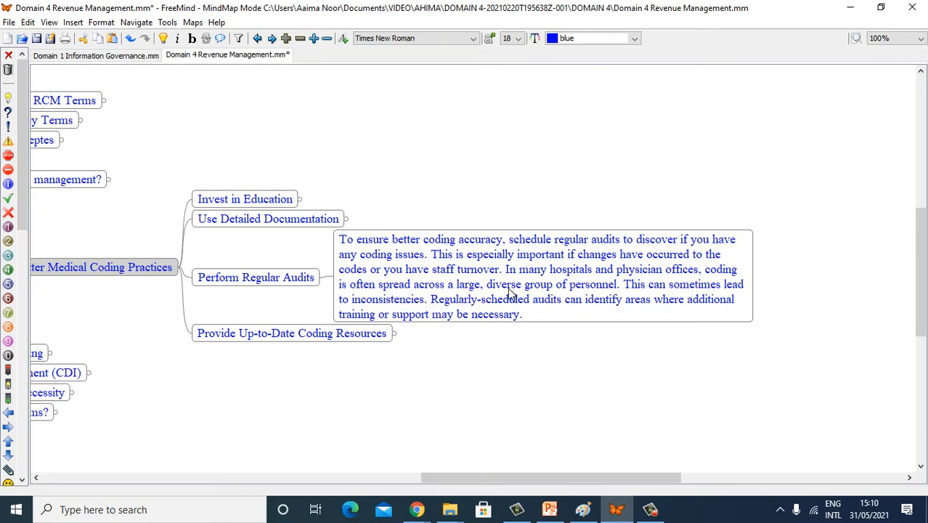
mouse_move(590, 300)
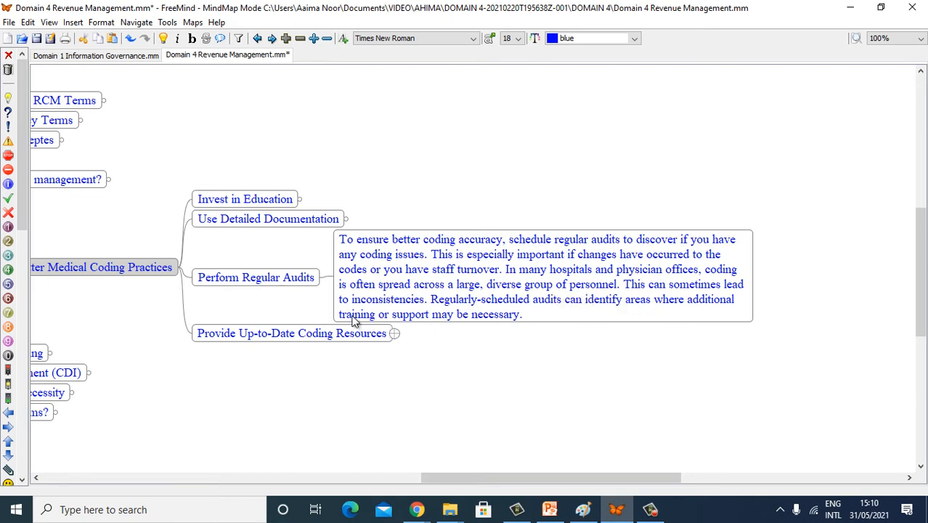
mouse_move(468, 311)
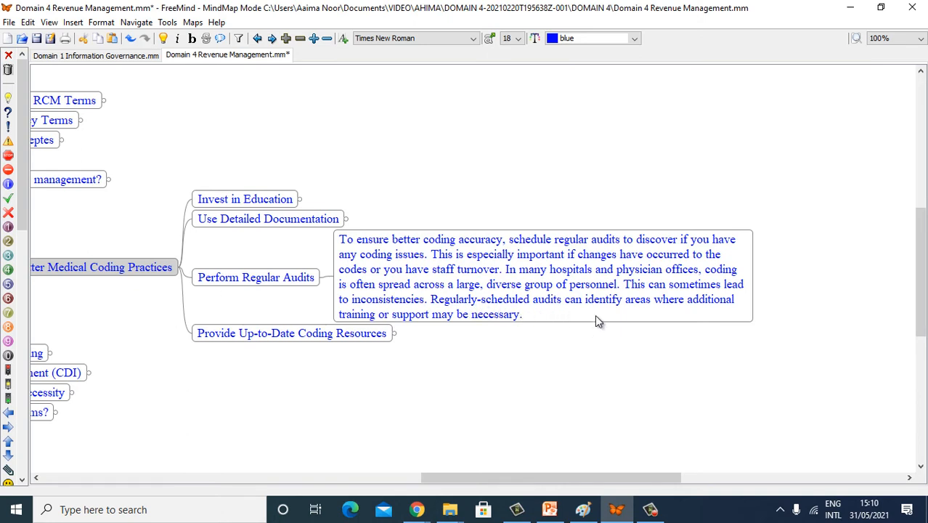
mouse_move(671, 316)
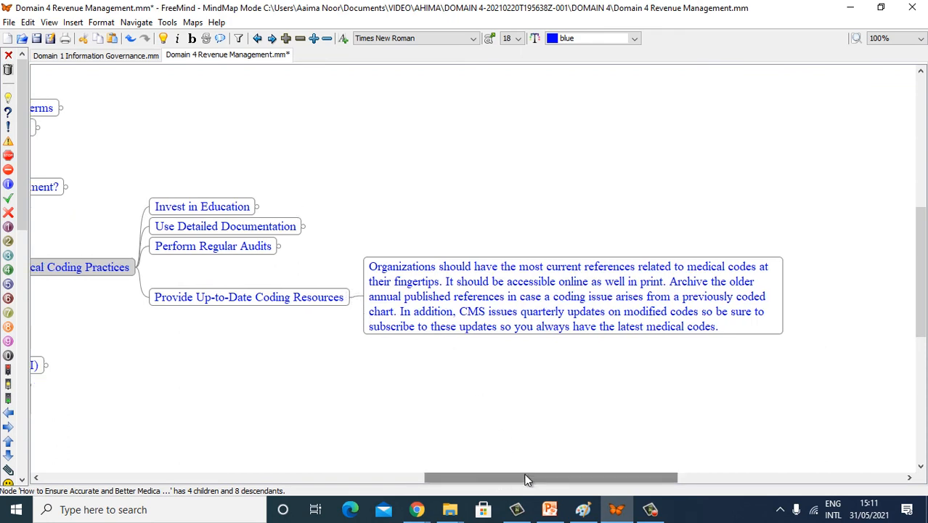
- Scroll right to read the 'Provide Up-to-Date Coding Resources' note on current code references
scroll(right, 3)
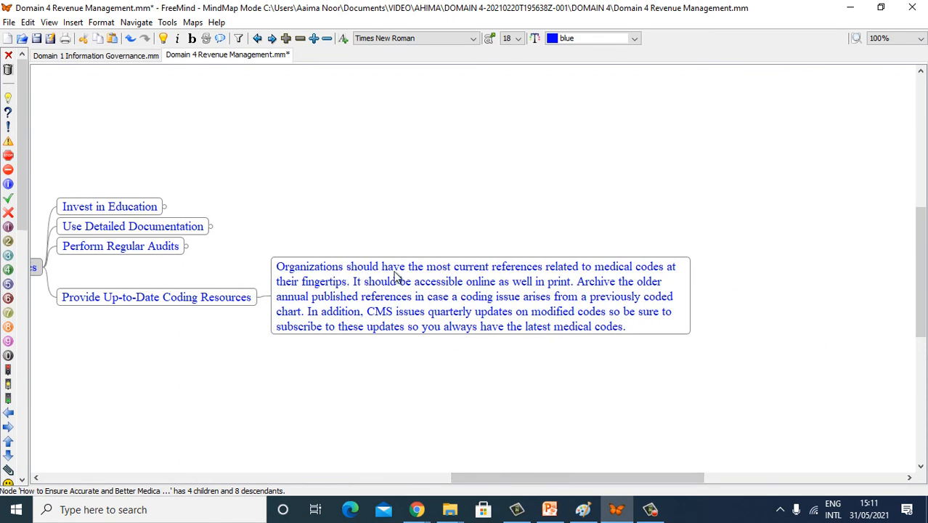
mouse_move(574, 279)
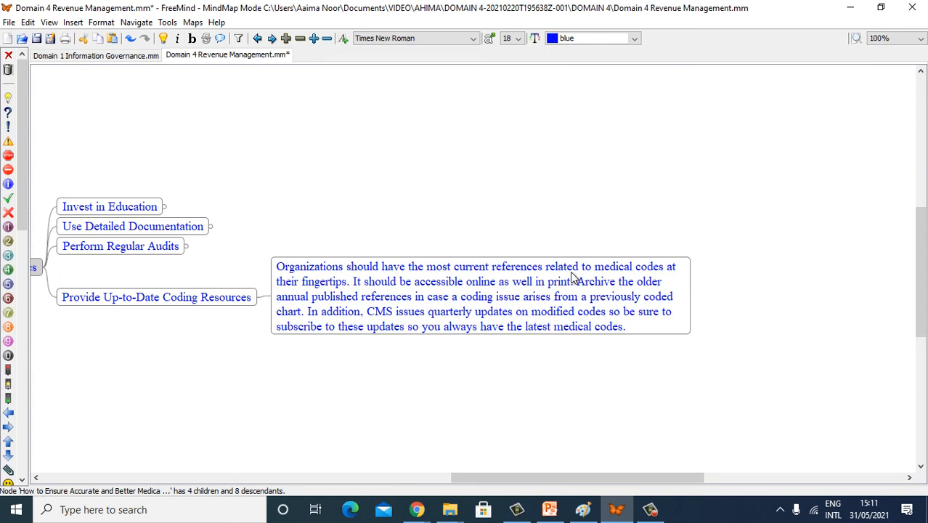
mouse_move(309, 303)
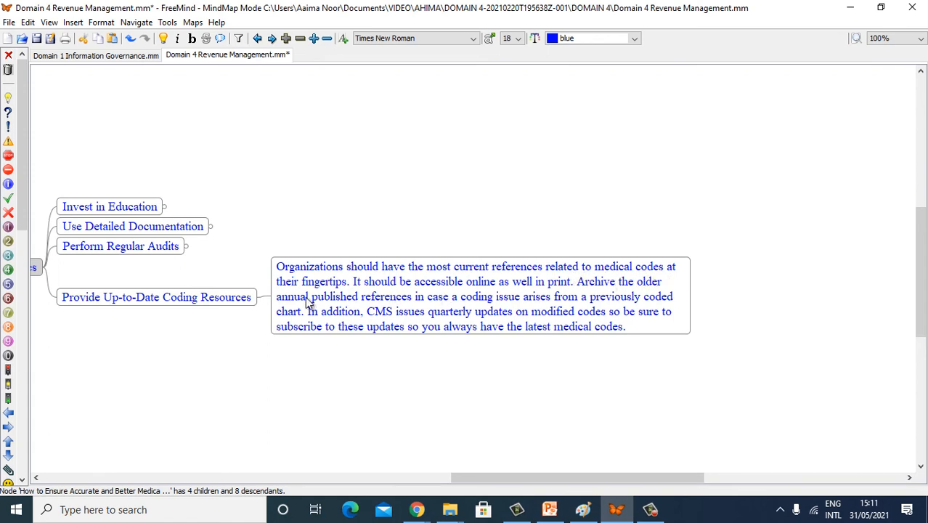
mouse_move(451, 293)
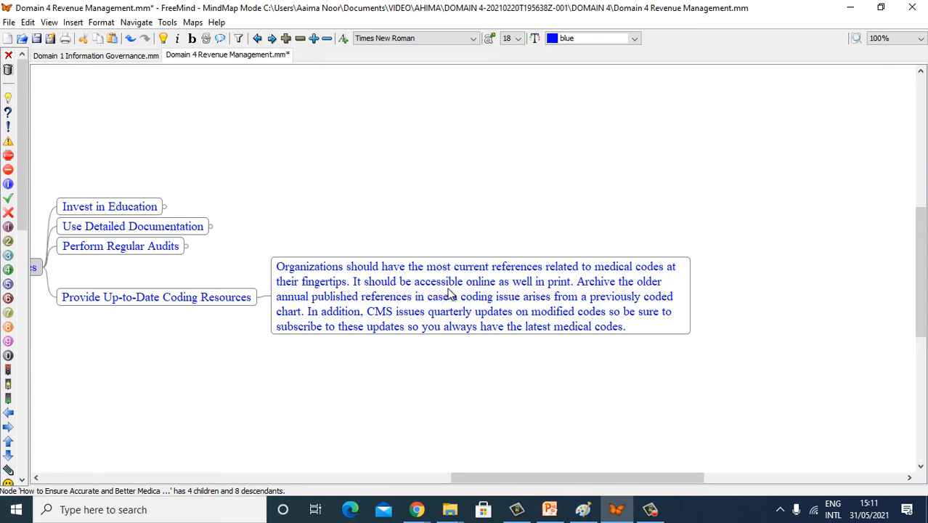
mouse_move(536, 293)
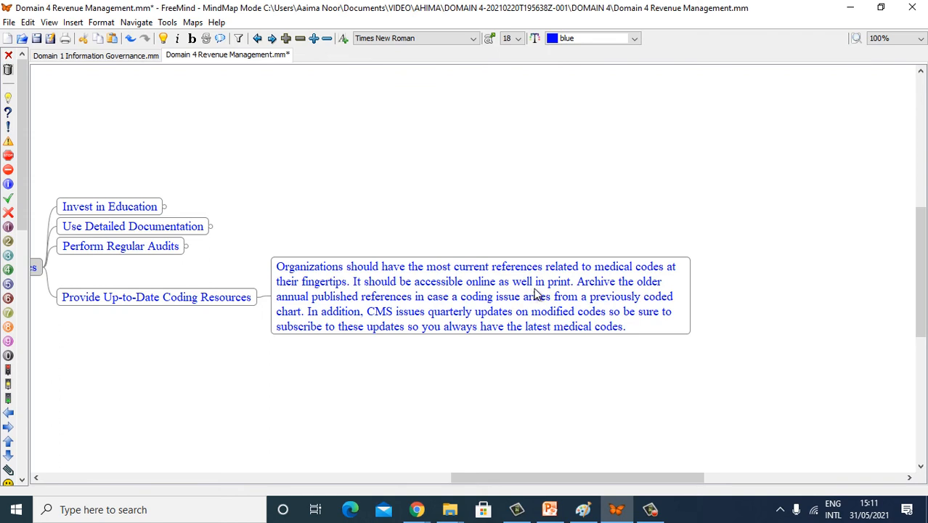
mouse_move(366, 313)
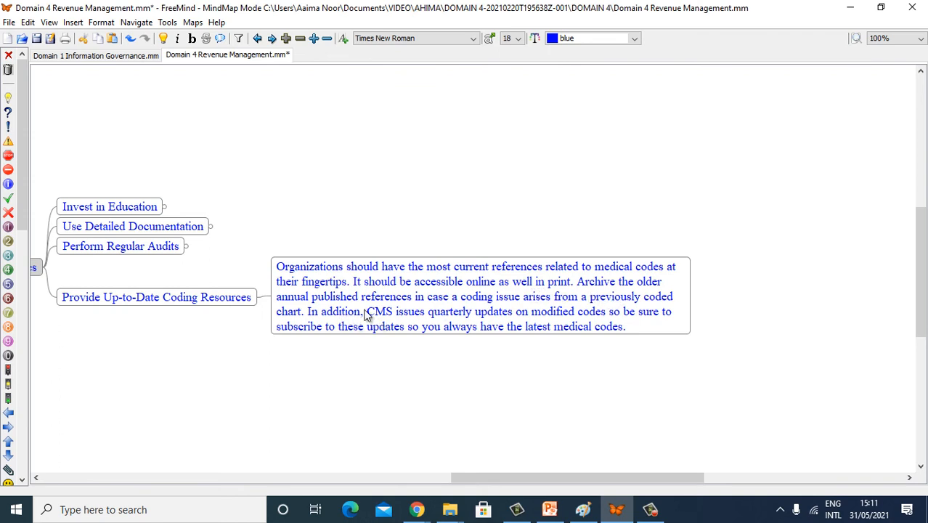
mouse_move(452, 308)
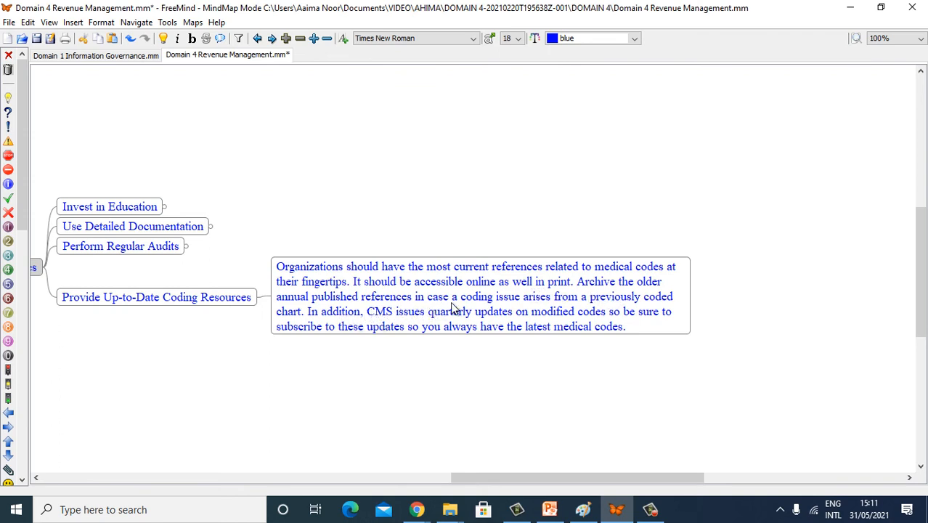
mouse_move(550, 311)
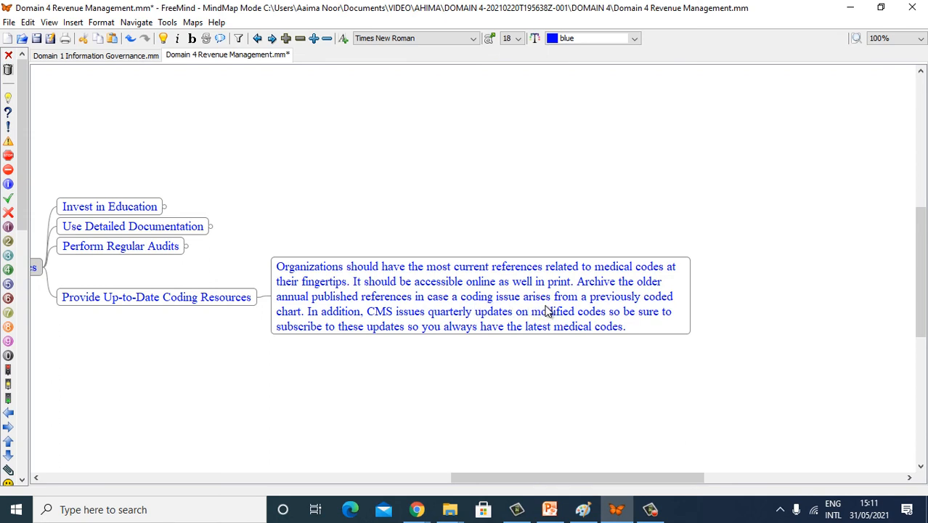
mouse_move(645, 314)
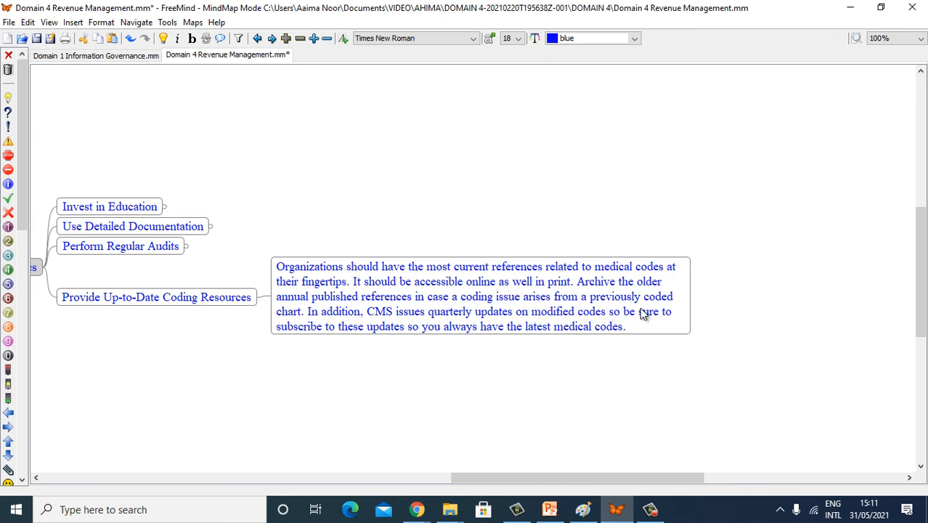
mouse_move(340, 318)
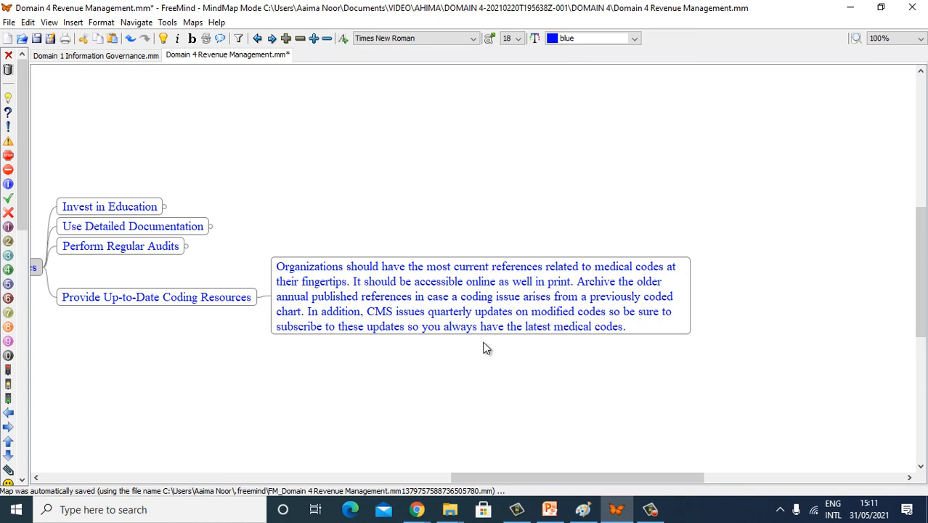
mouse_move(410, 336)
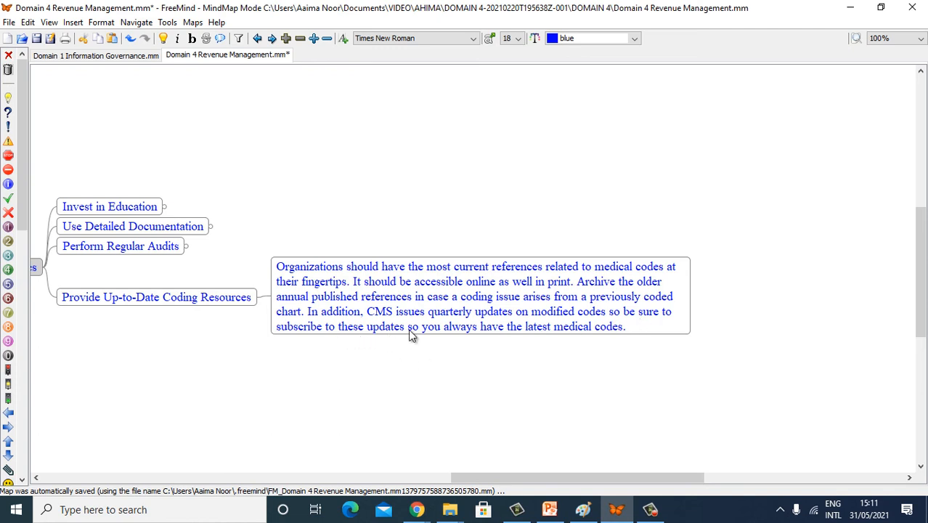
mouse_move(459, 334)
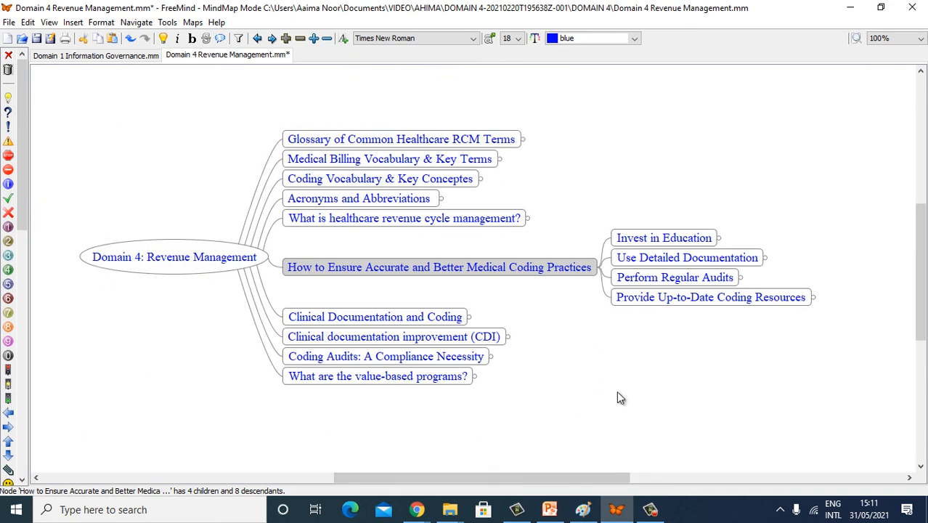
mouse_move(581, 381)
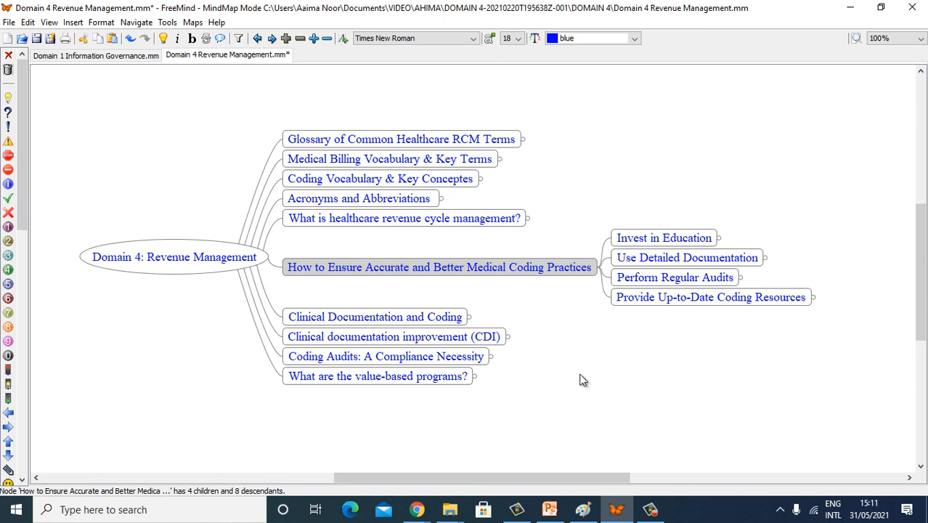
mouse_move(318, 337)
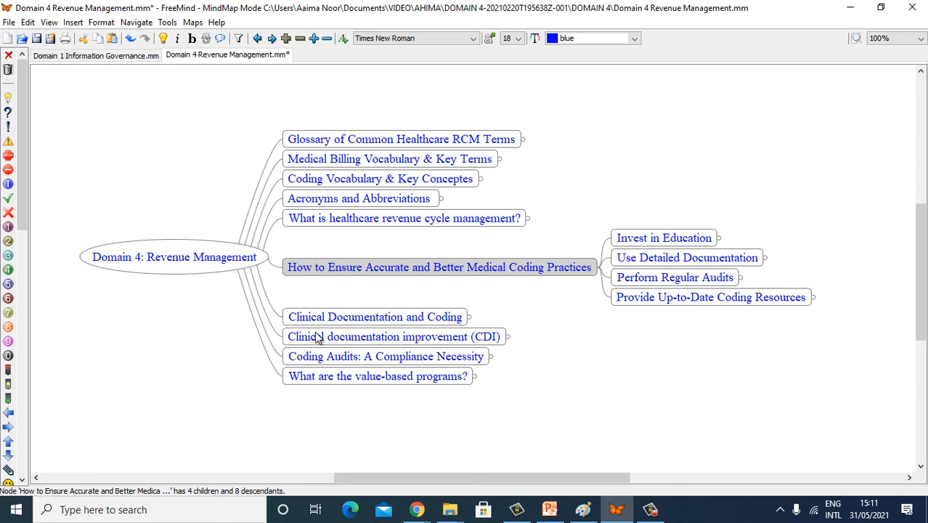